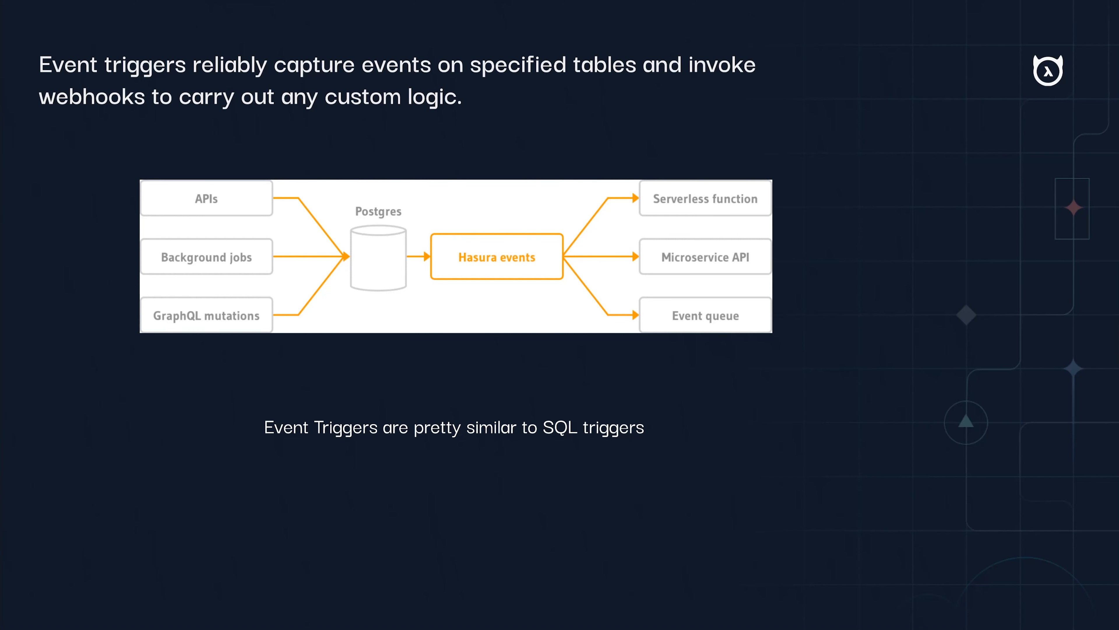
mouse_move(509, 240)
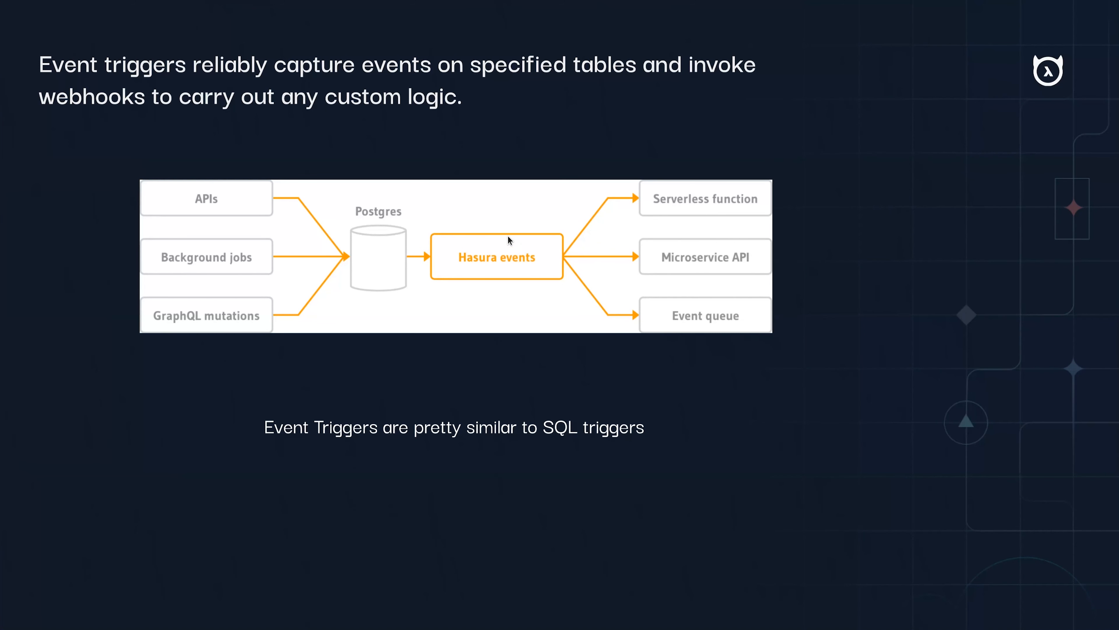
mouse_move(566, 108)
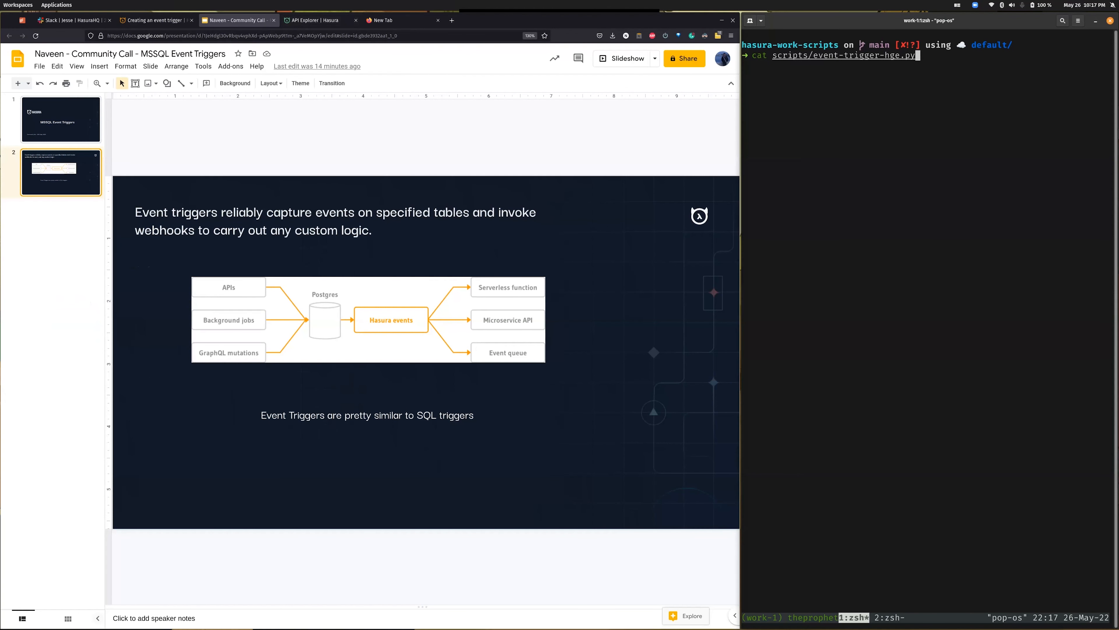
Review the mssql connection string in Data Manager and browse the books table's 13 rows
click(317, 20)
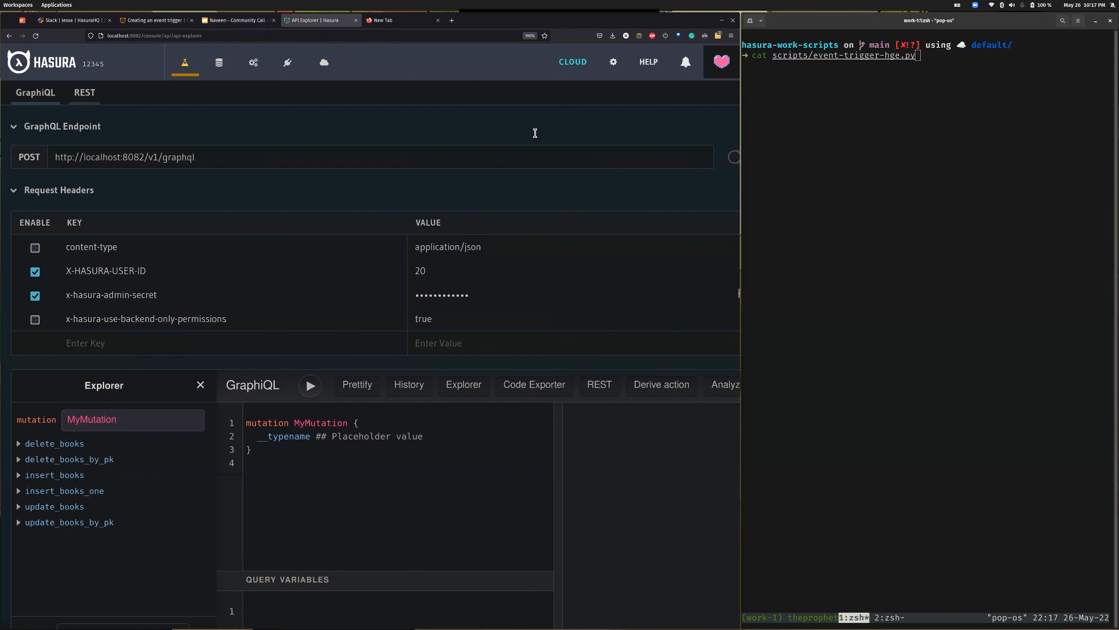
mouse_move(279, 173)
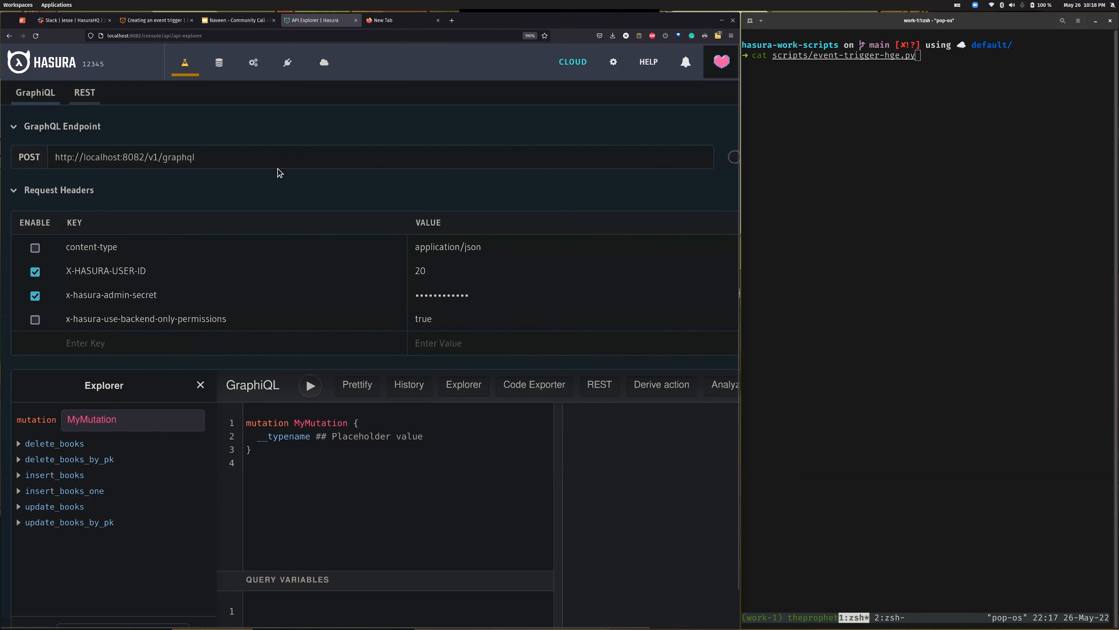
click(219, 62)
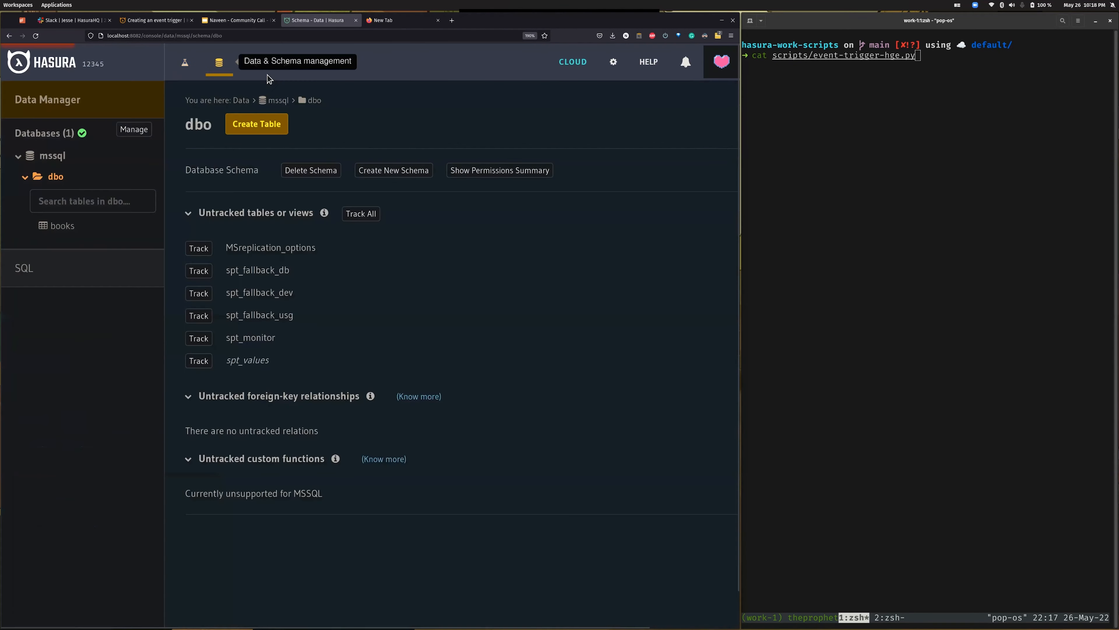
click(134, 129)
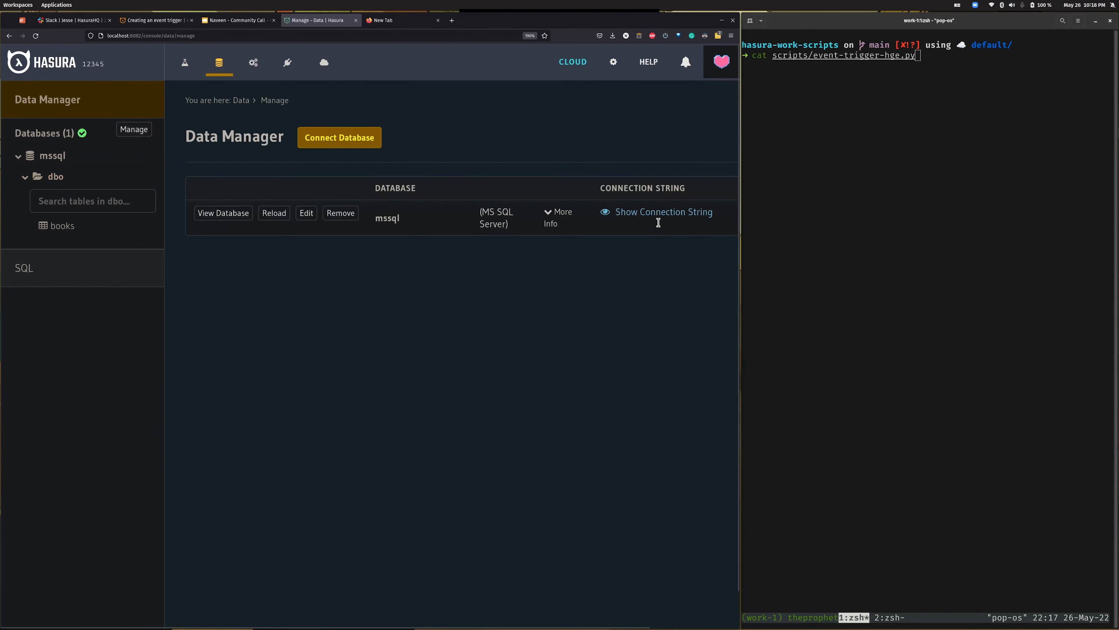
click(663, 211)
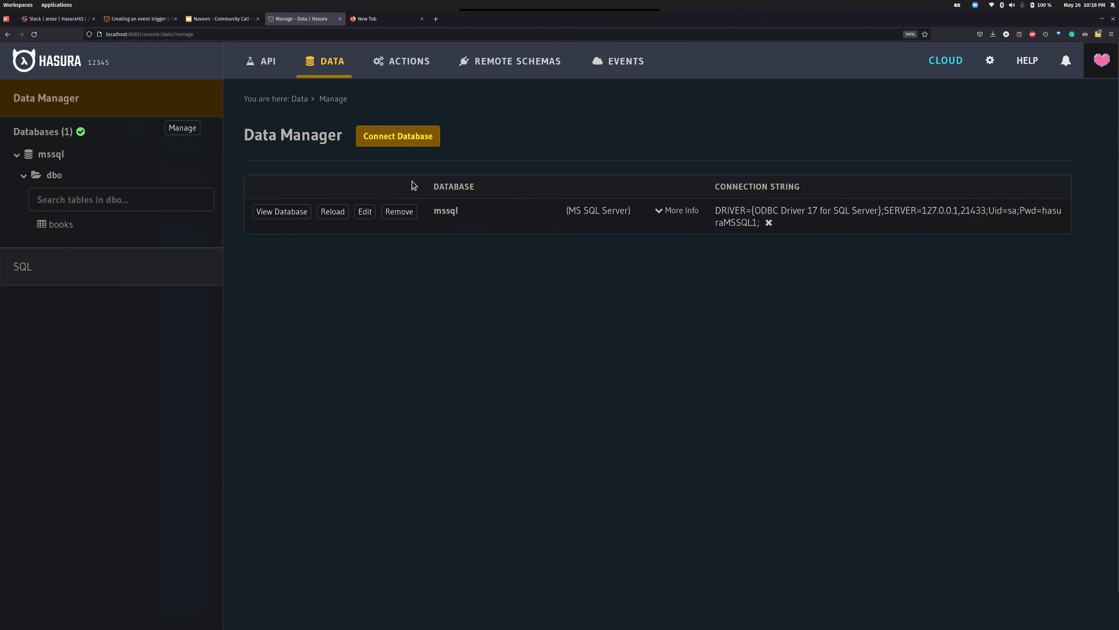
mouse_move(104, 219)
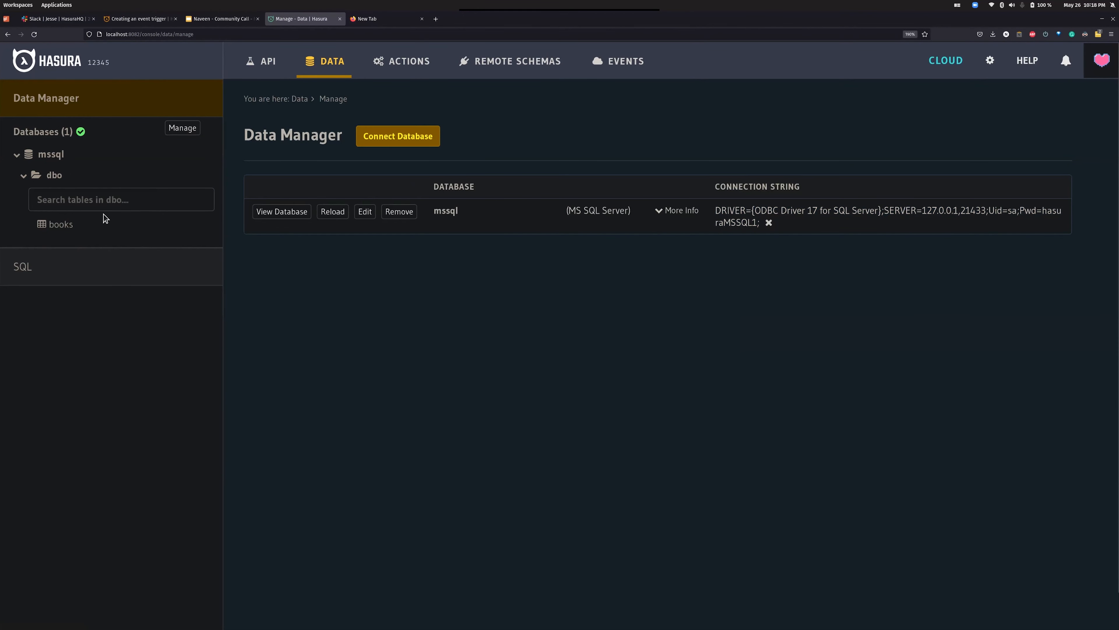
click(60, 223)
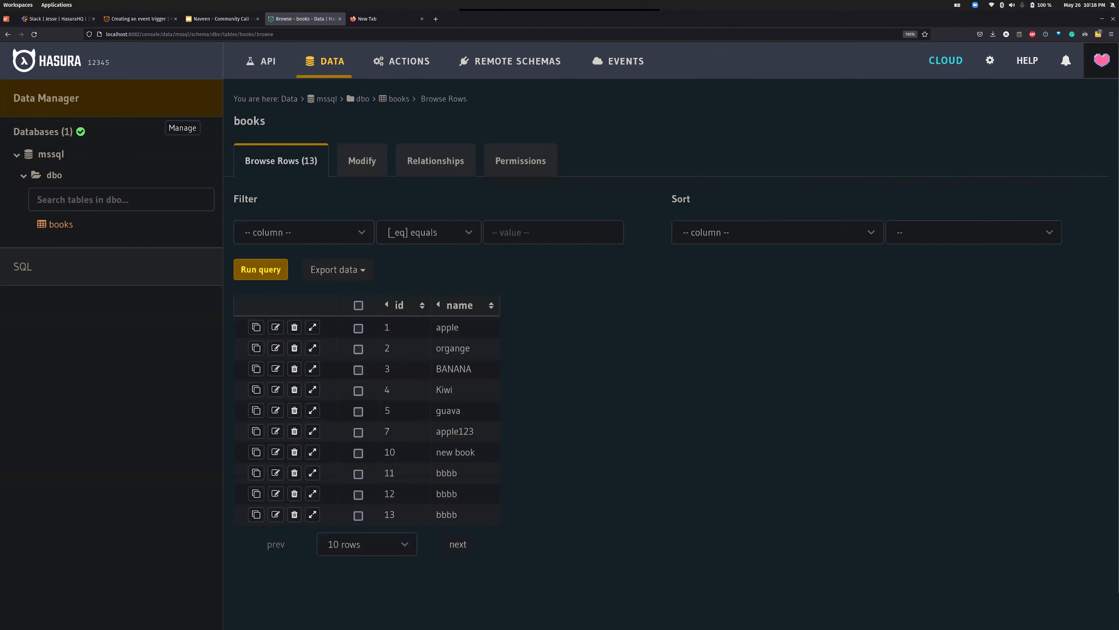
mouse_move(266, 61)
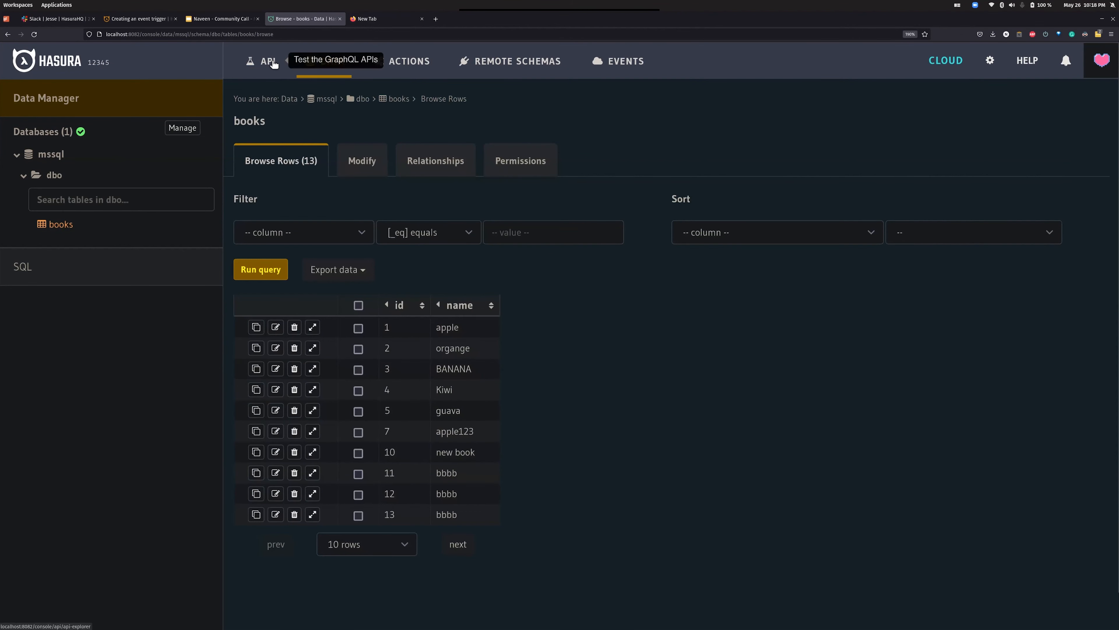
Return to the API explorer and cat the Flask webhook script in the terminal
click(267, 60)
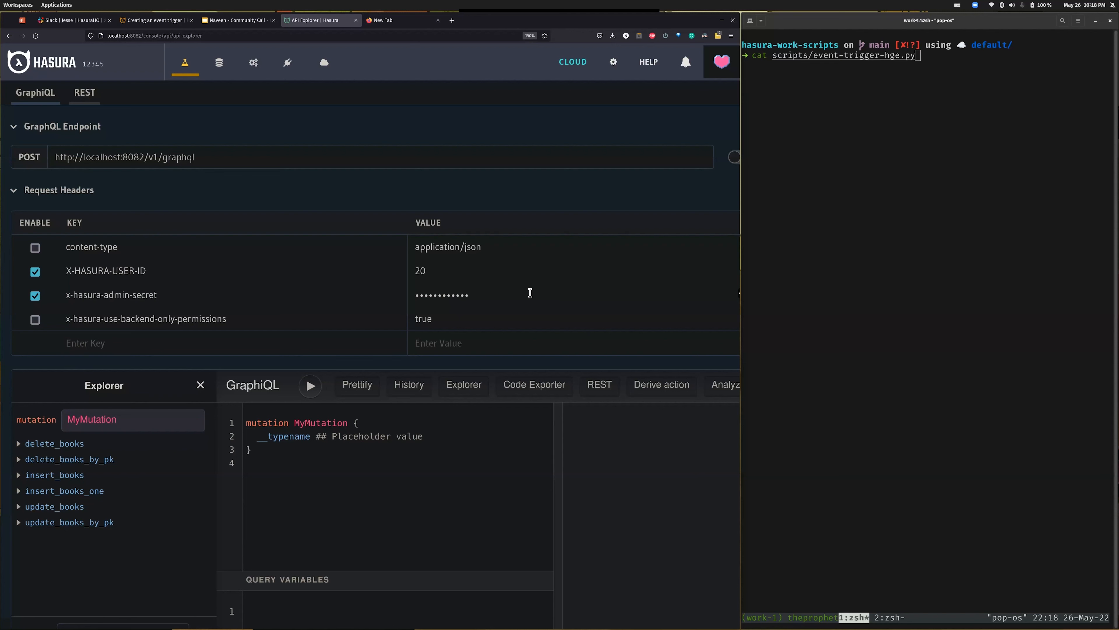
mouse_move(311, 298)
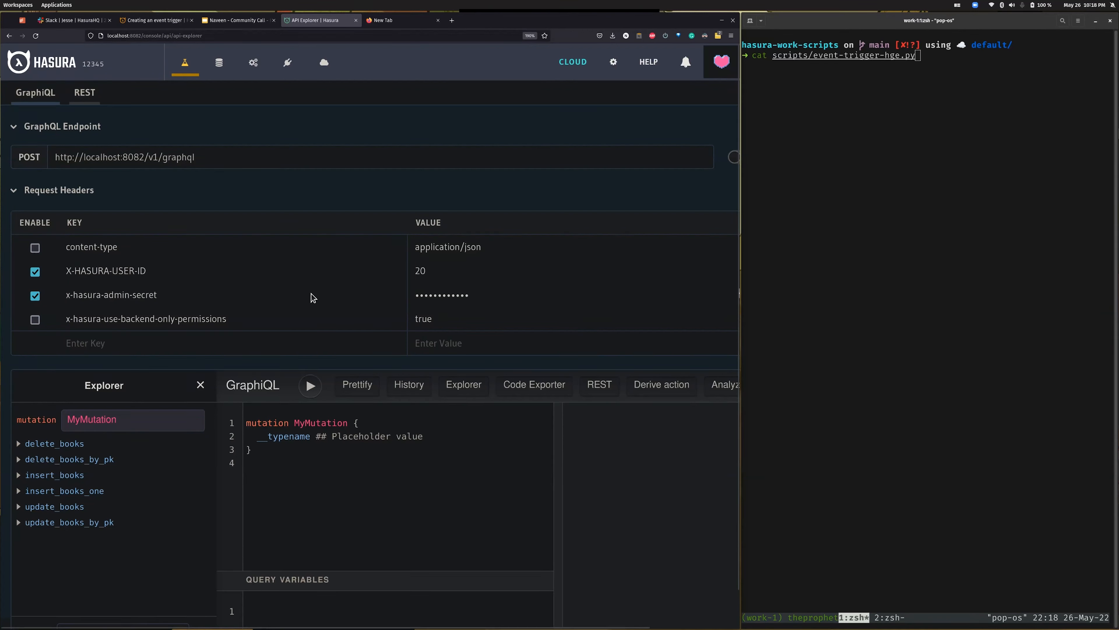
mouse_move(328, 207)
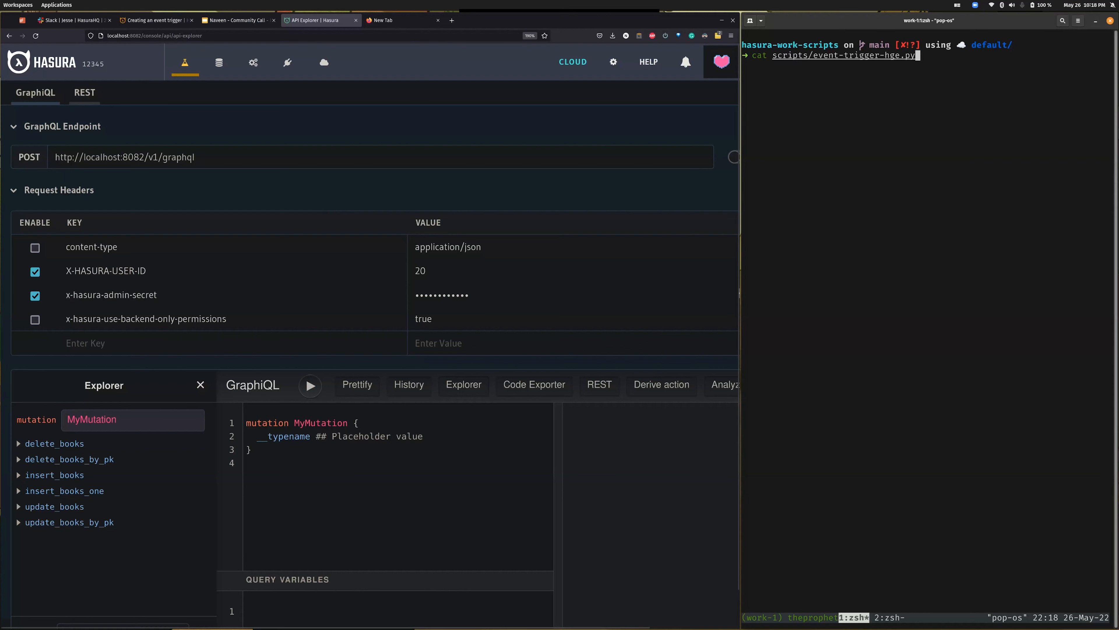
key(Return)
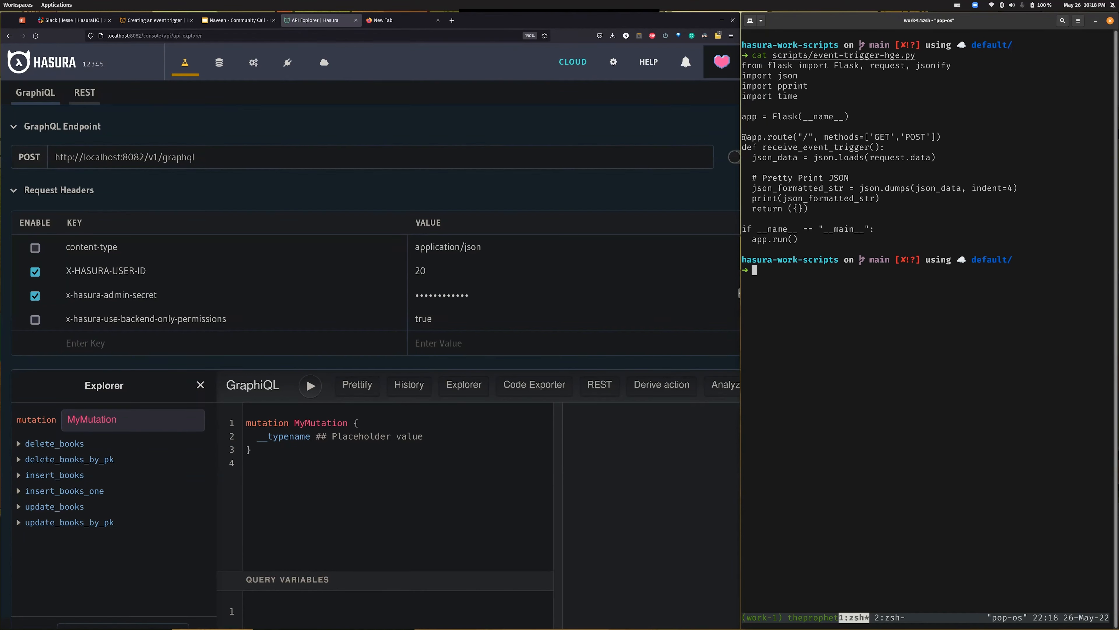
Enter python3 scripts/event-trigger-hge.py to launch the Flask webhook receiver
text(python3 scripts/event-trigger-hge.py)
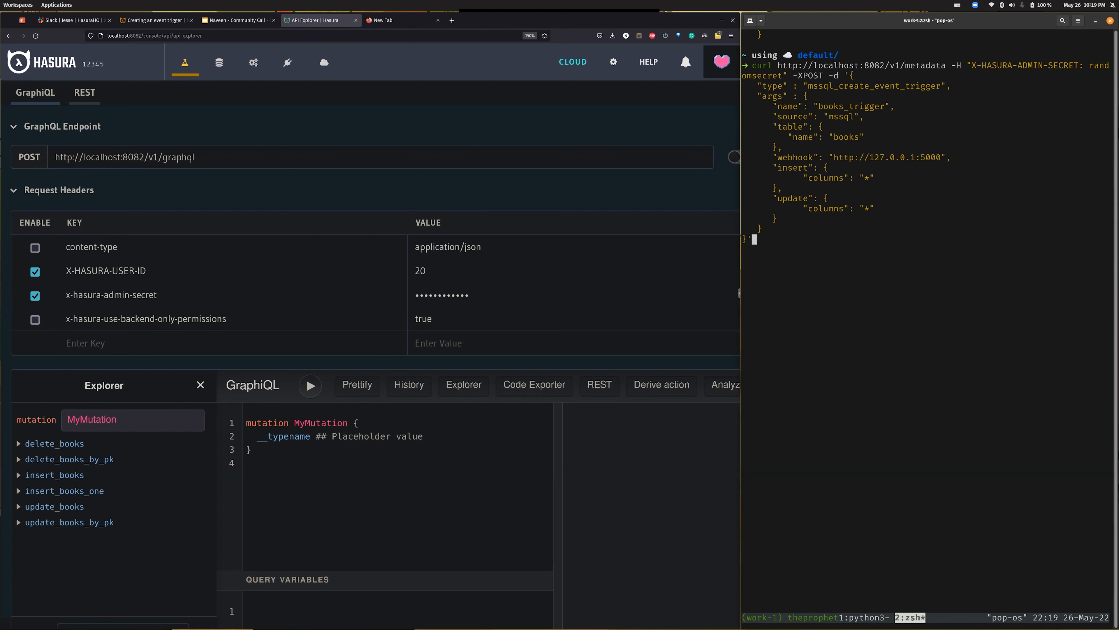
Send the curl request creating books_trigger and start an insert_books mutation in GraphiQL
key(Return)
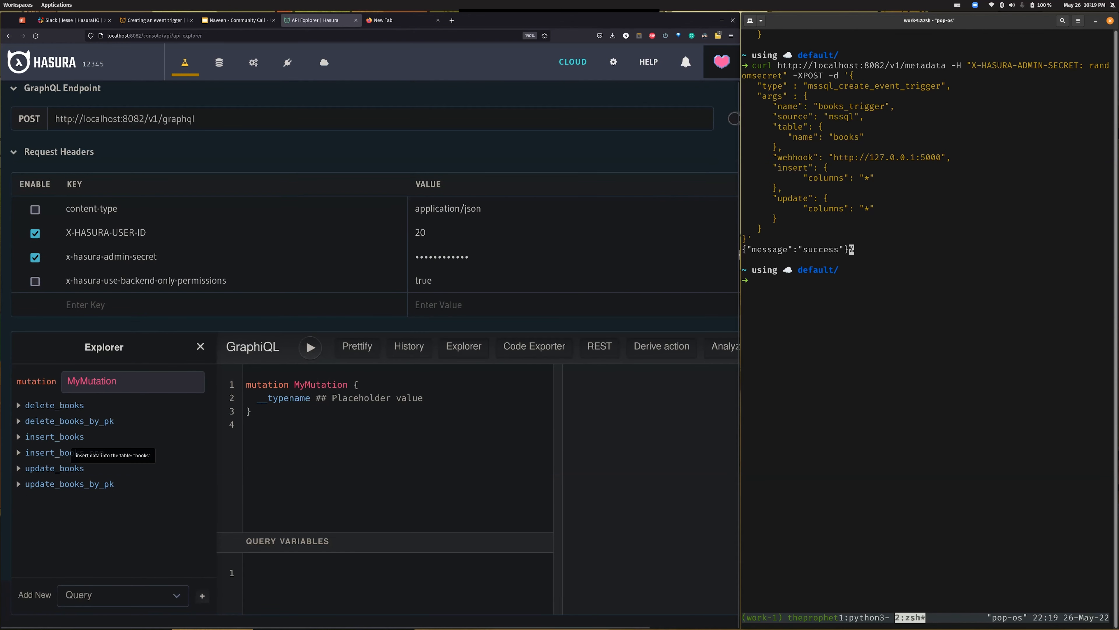
click(55, 436)
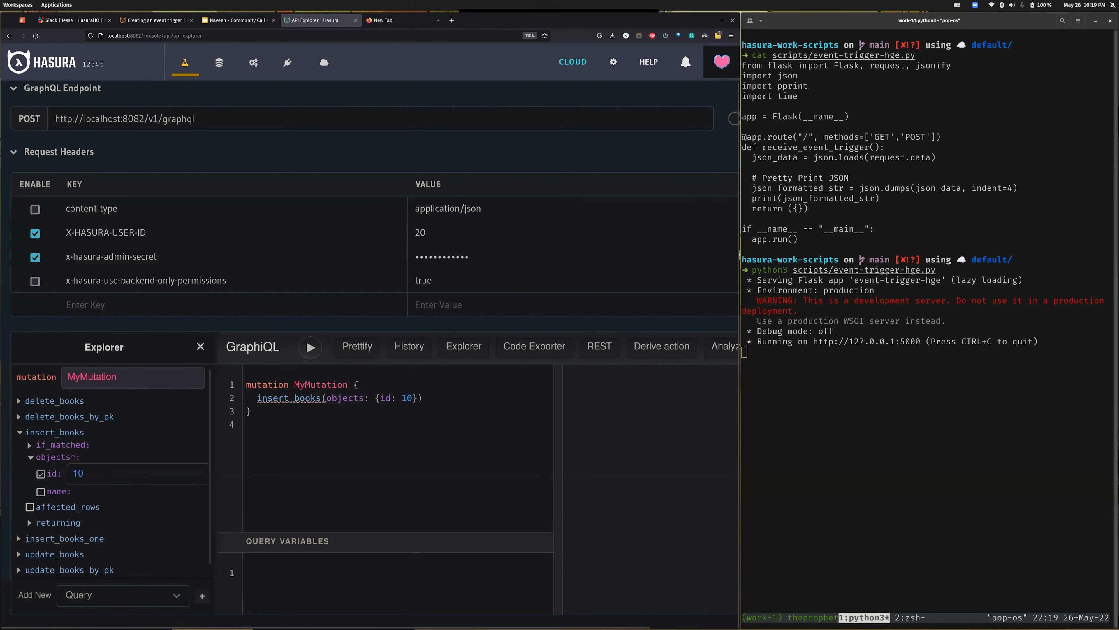
Run insert_books for book 20 'harry potter' returning affected_rows, id and name
click(41, 491)
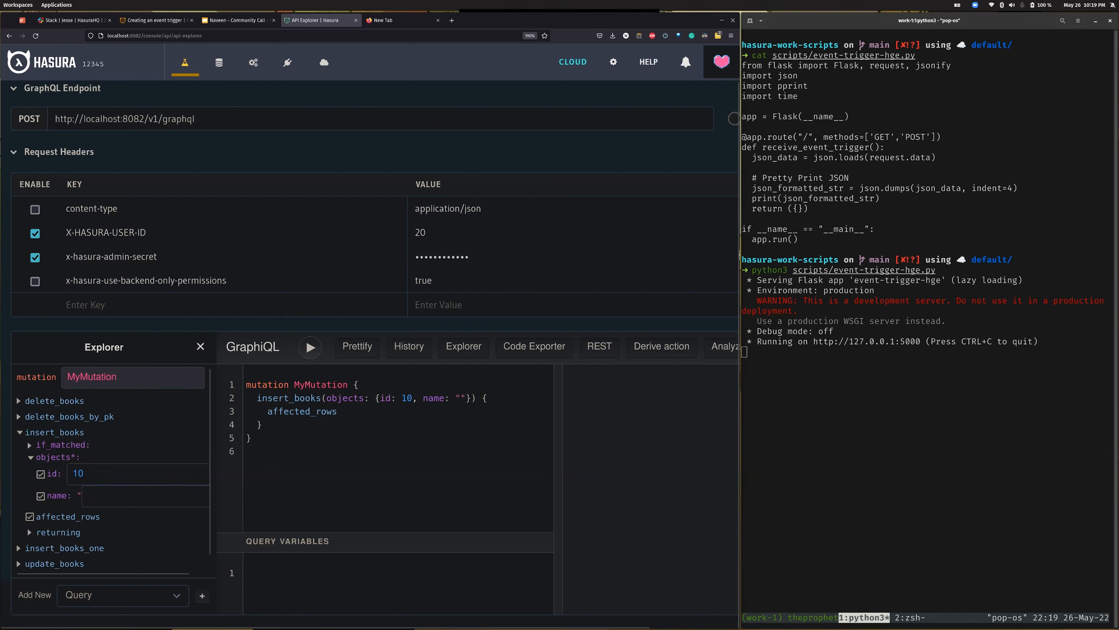
click(58, 532)
text(20)
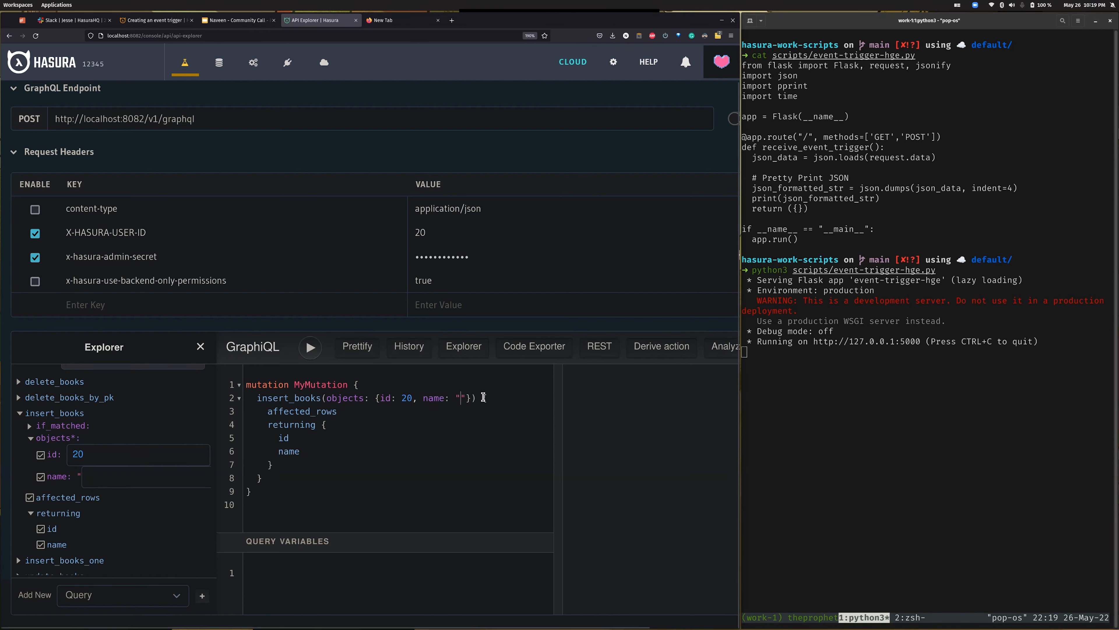
text(harry potter)
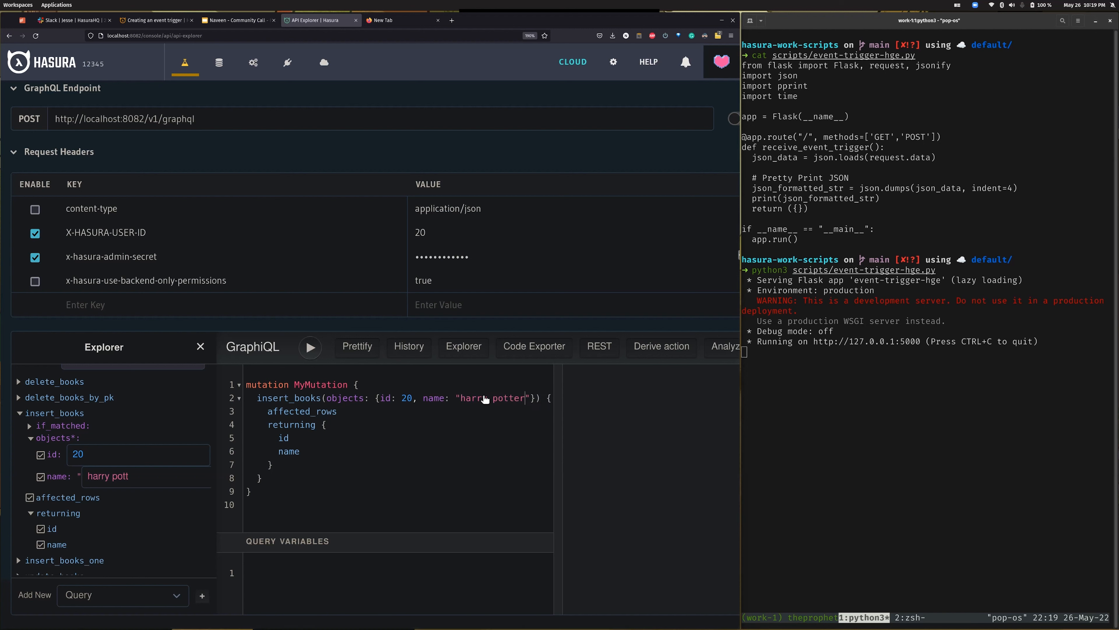
click(310, 347)
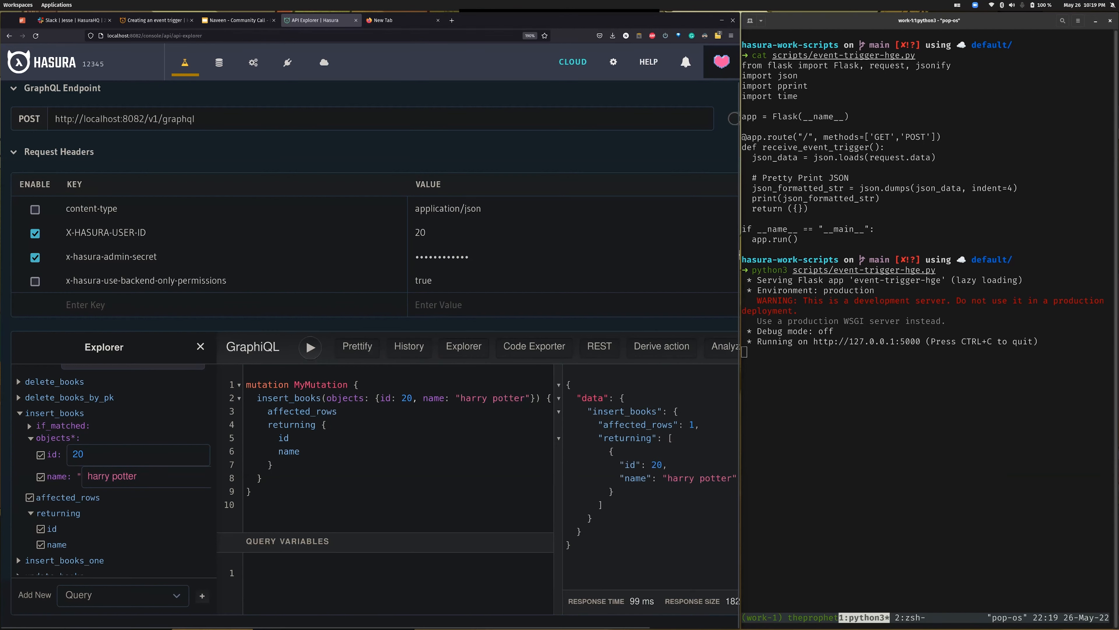